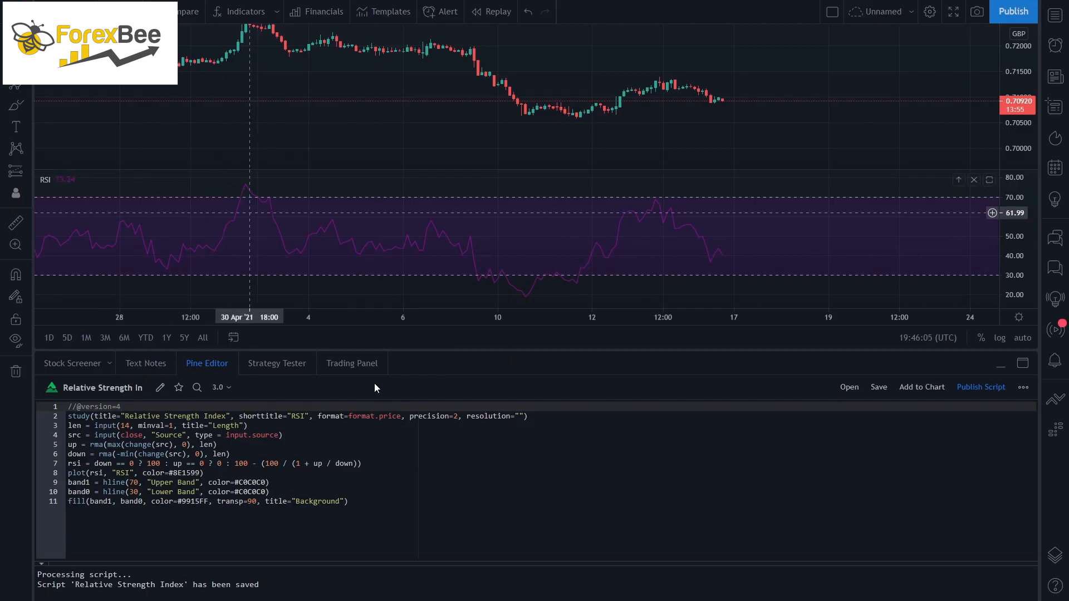
{"action": "mouse_move", "coordinate": [86, 234]}
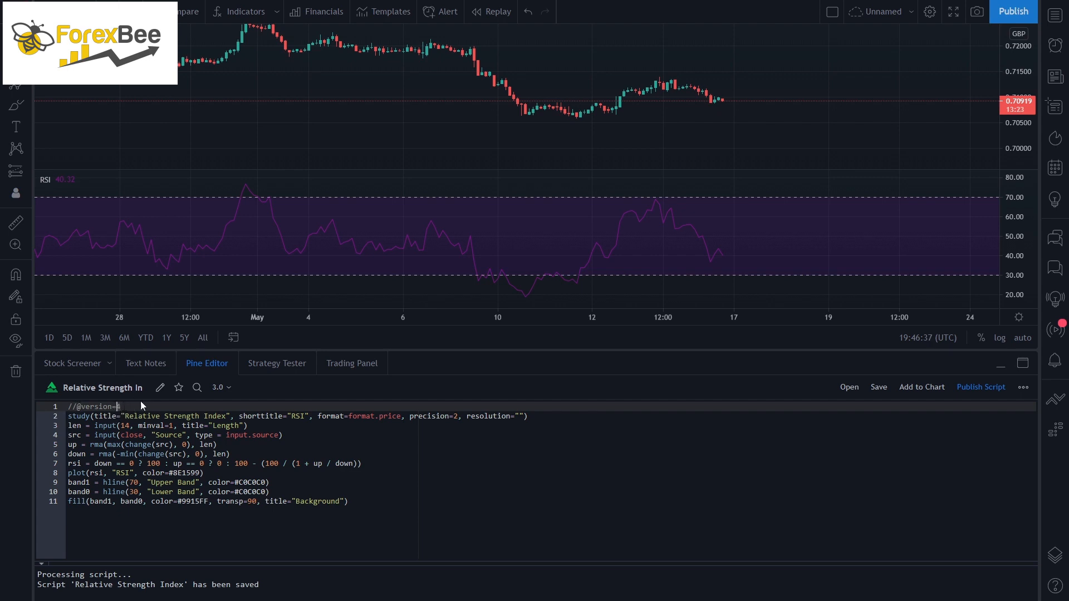
Show the Built-ins list in the Indicators & Strategies library.
{"action": "type", "text": "4"}
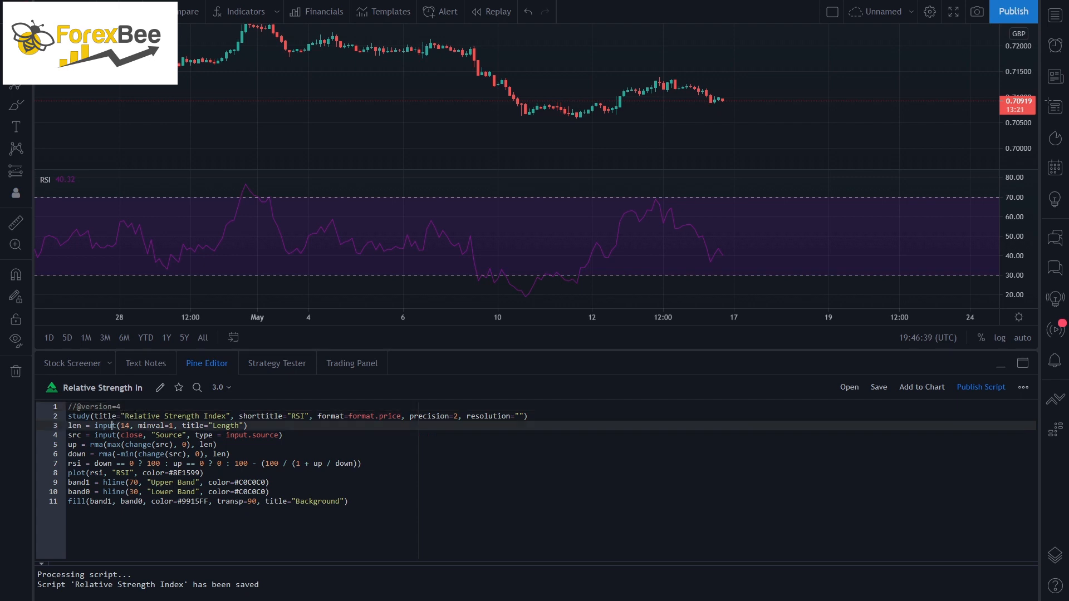
{"action": "left_click", "coordinate": [122, 407]}
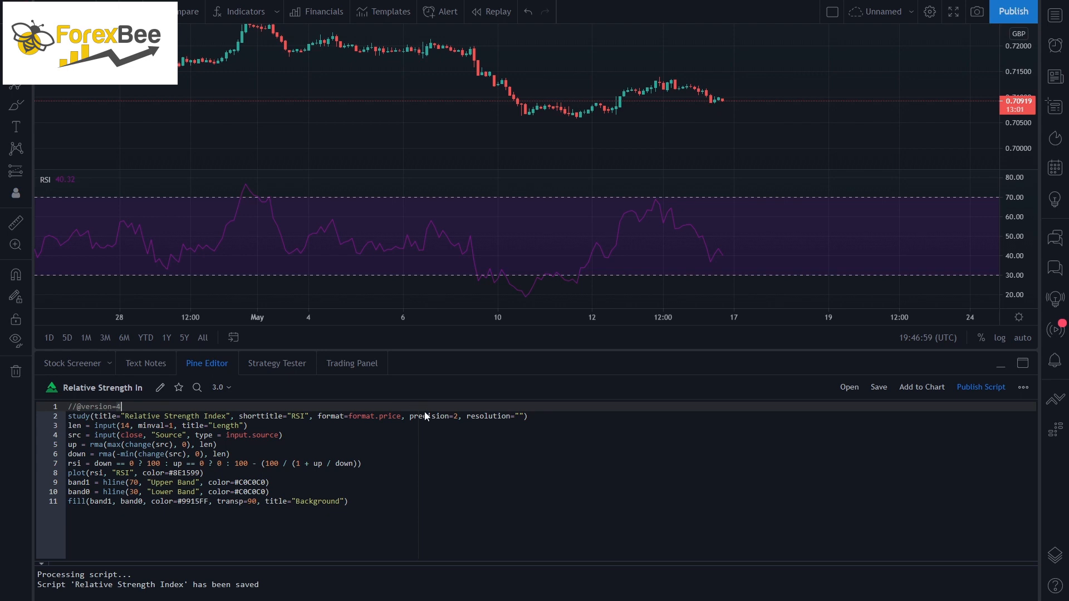
{"action": "mouse_move", "coordinate": [817, 394]}
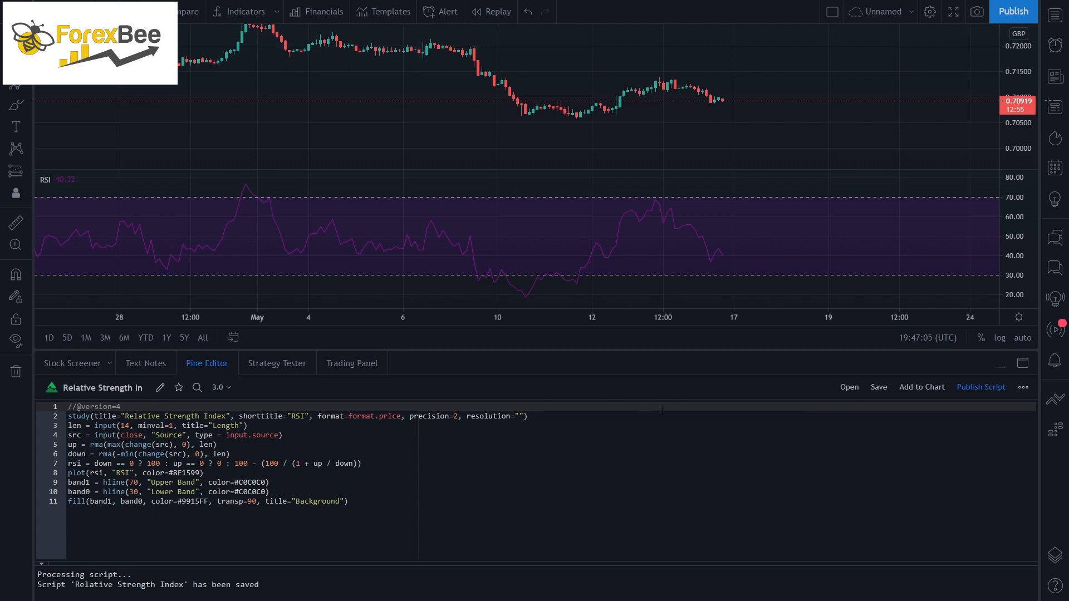
{"action": "mouse_move", "coordinate": [804, 390]}
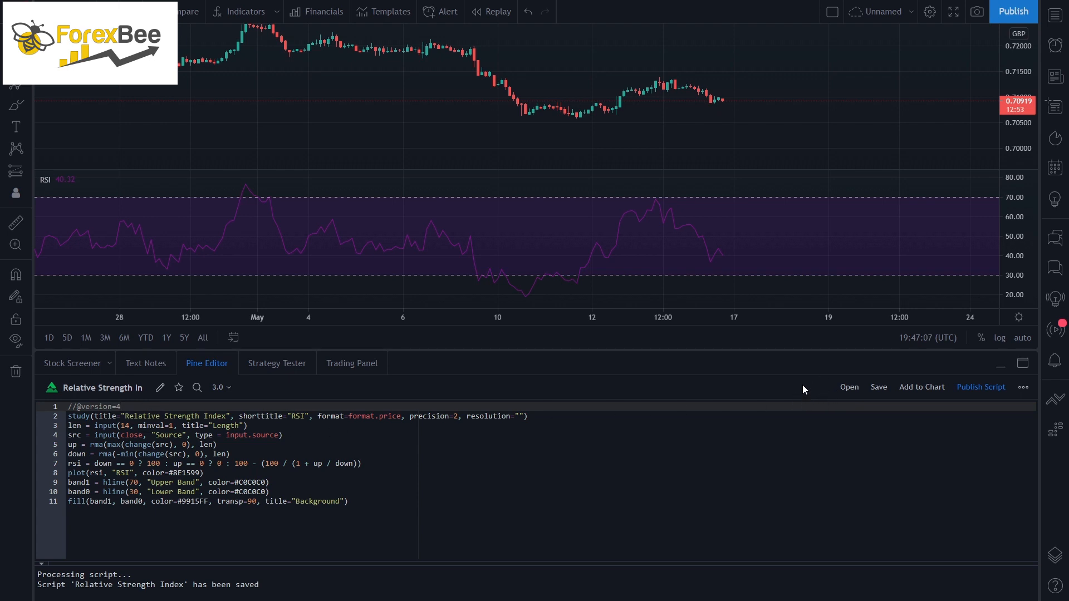
{"action": "mouse_move", "coordinate": [745, 375]}
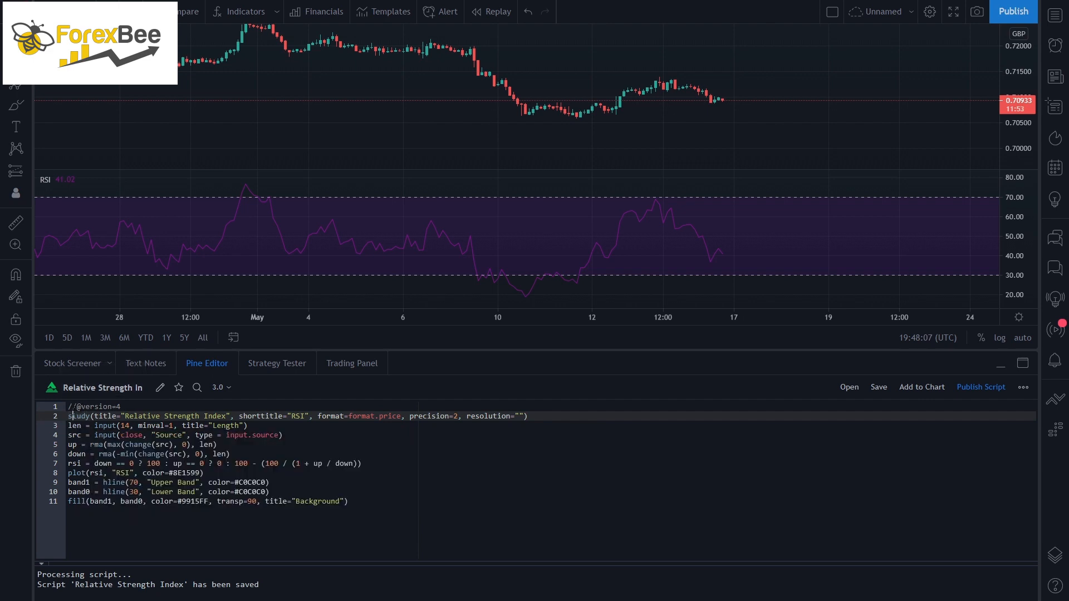
{"action": "mouse_move", "coordinate": [77, 415]}
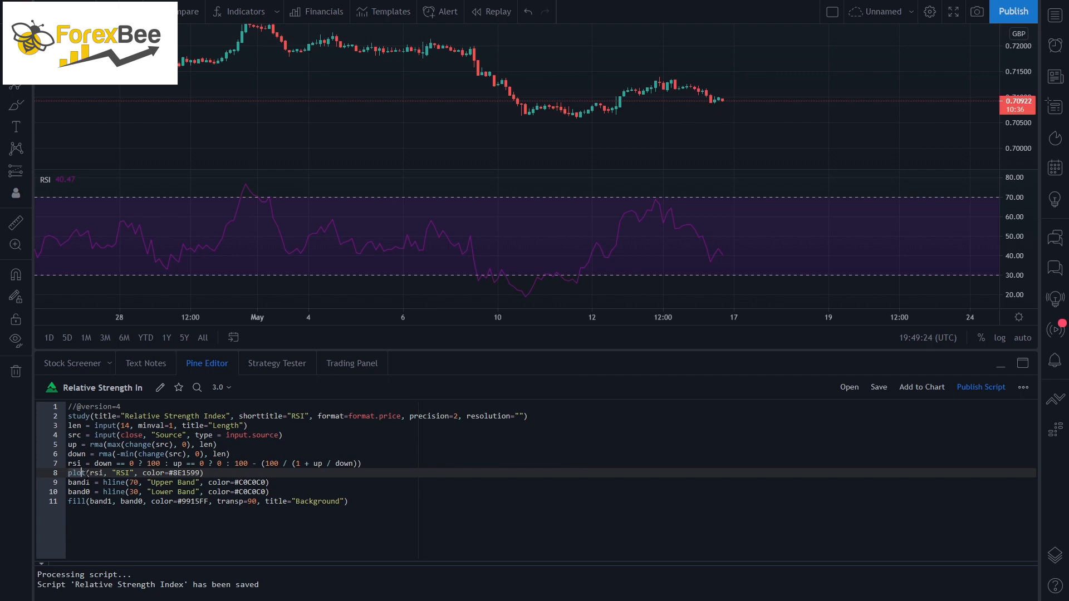
{"action": "mouse_move", "coordinate": [74, 472]}
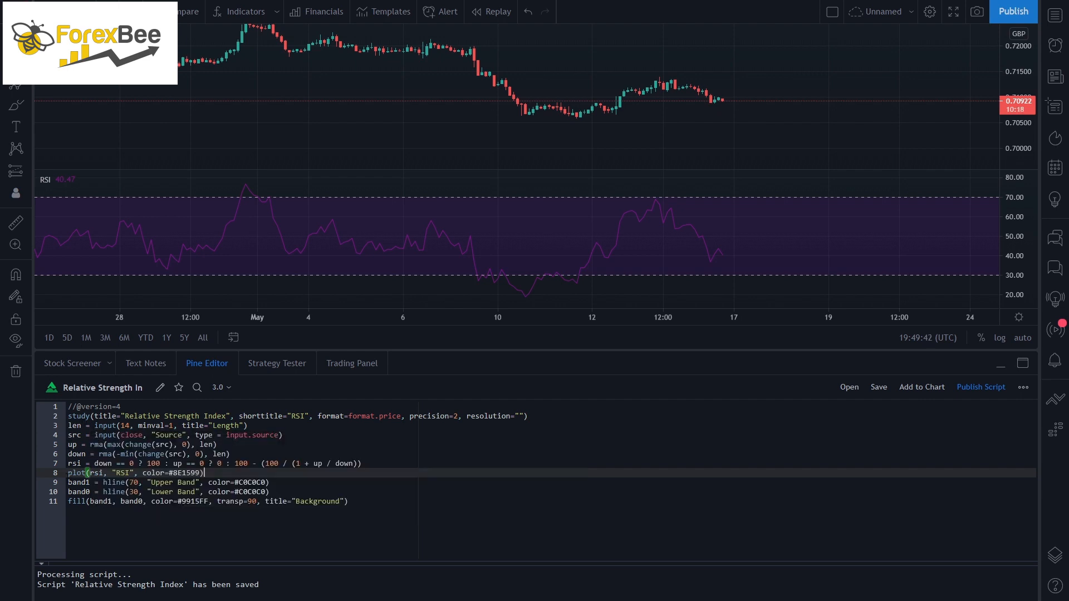
{"action": "mouse_move", "coordinate": [74, 474]}
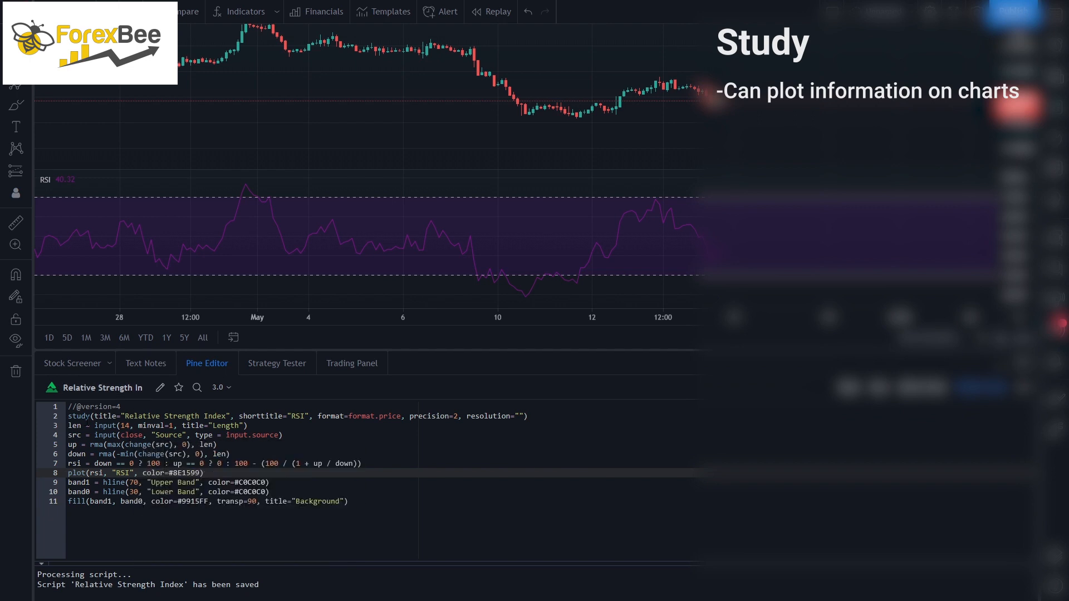
{"action": "mouse_move", "coordinate": [59, 207]}
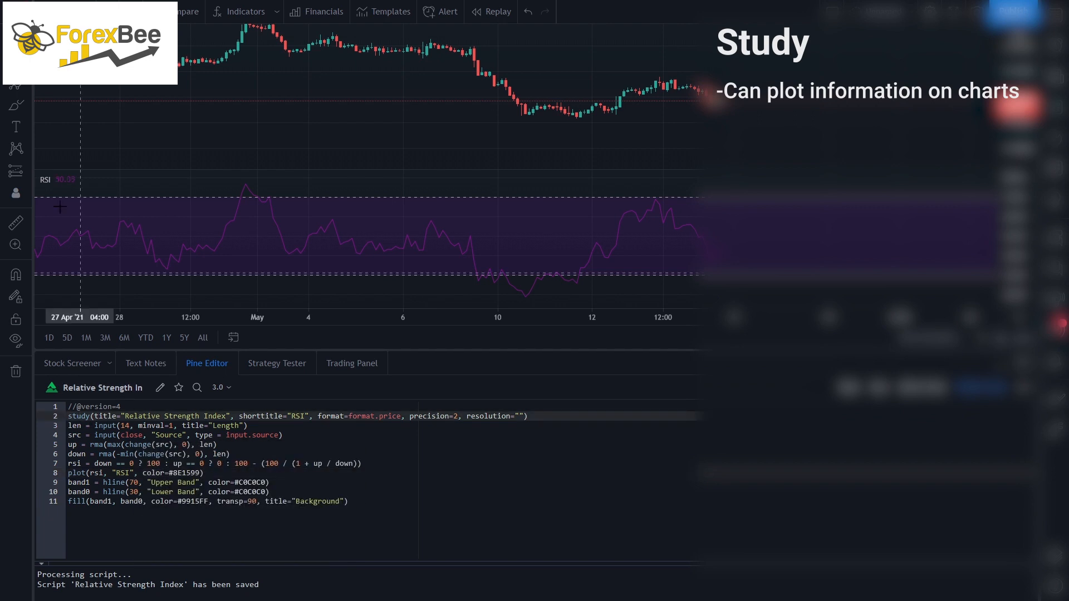
{"action": "mouse_move", "coordinate": [47, 184]}
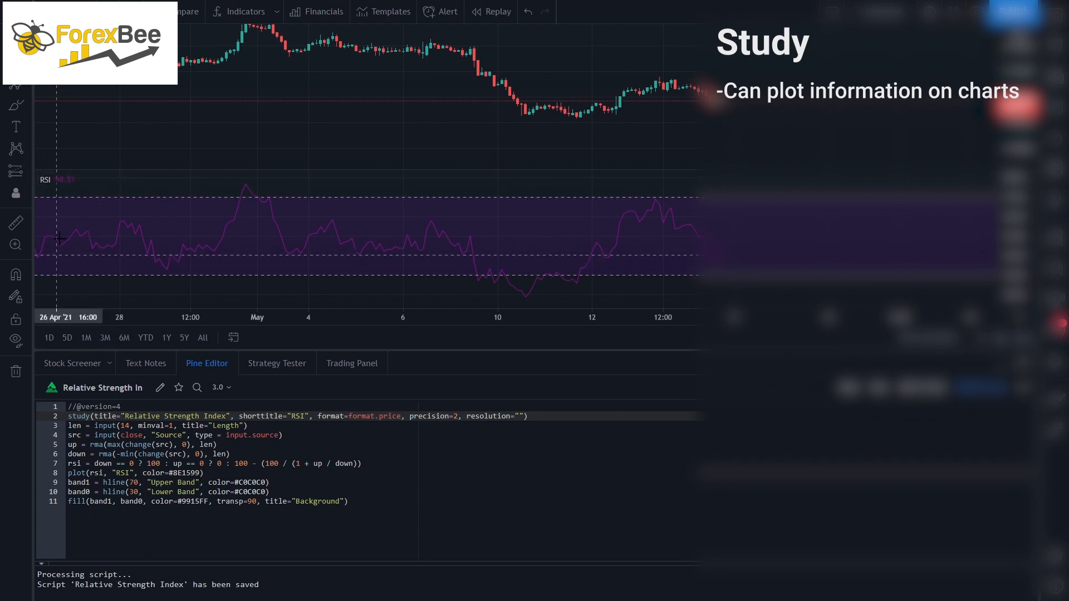
{"action": "mouse_move", "coordinate": [392, 241]}
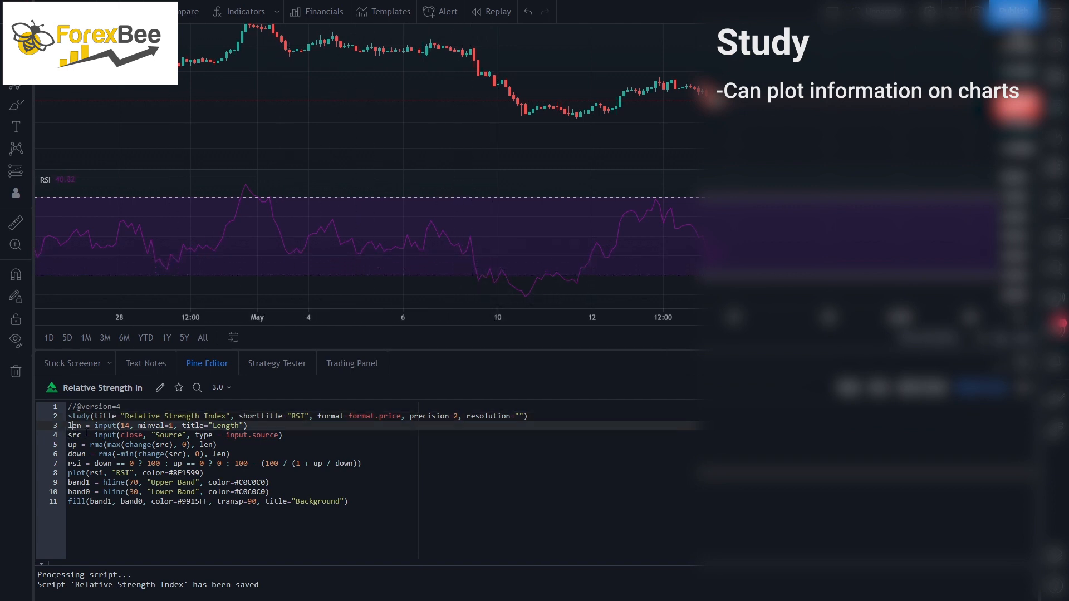
{"action": "mouse_move", "coordinate": [145, 363]}
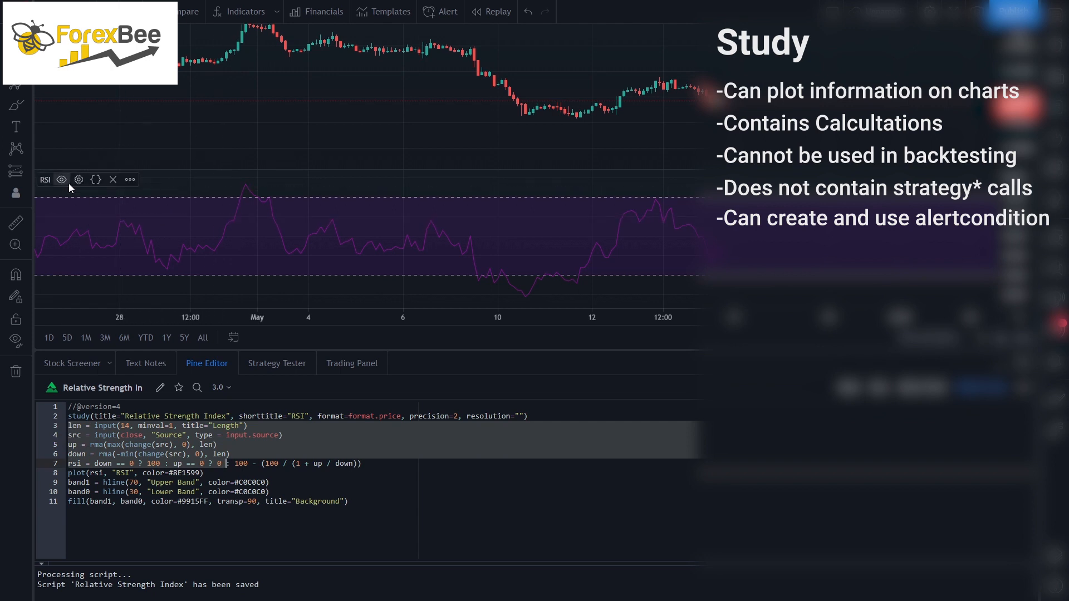
{"action": "mouse_move", "coordinate": [156, 190]}
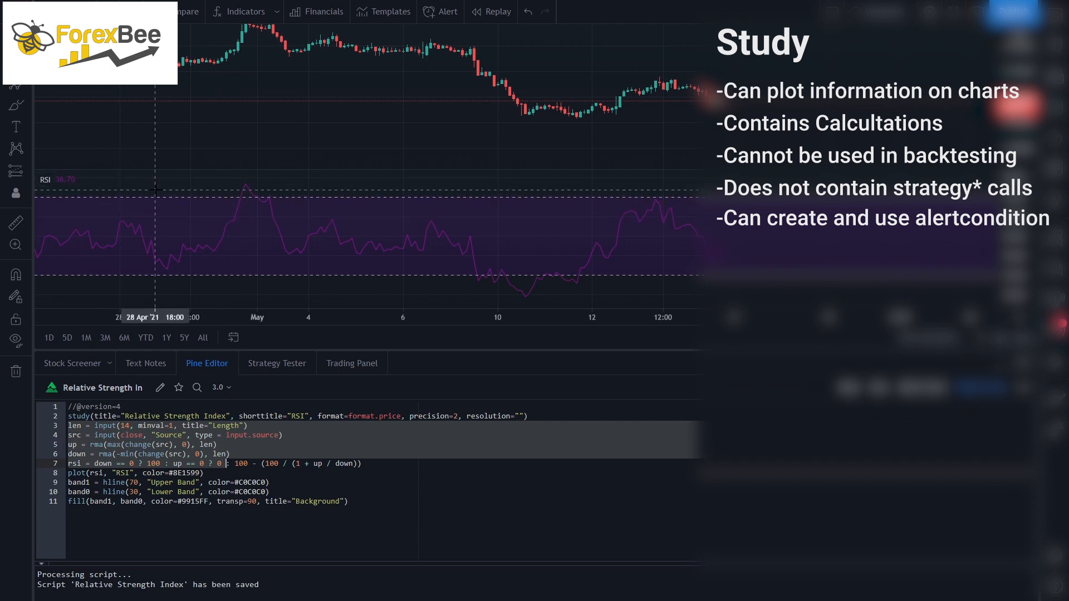
{"action": "mouse_move", "coordinate": [257, 64]}
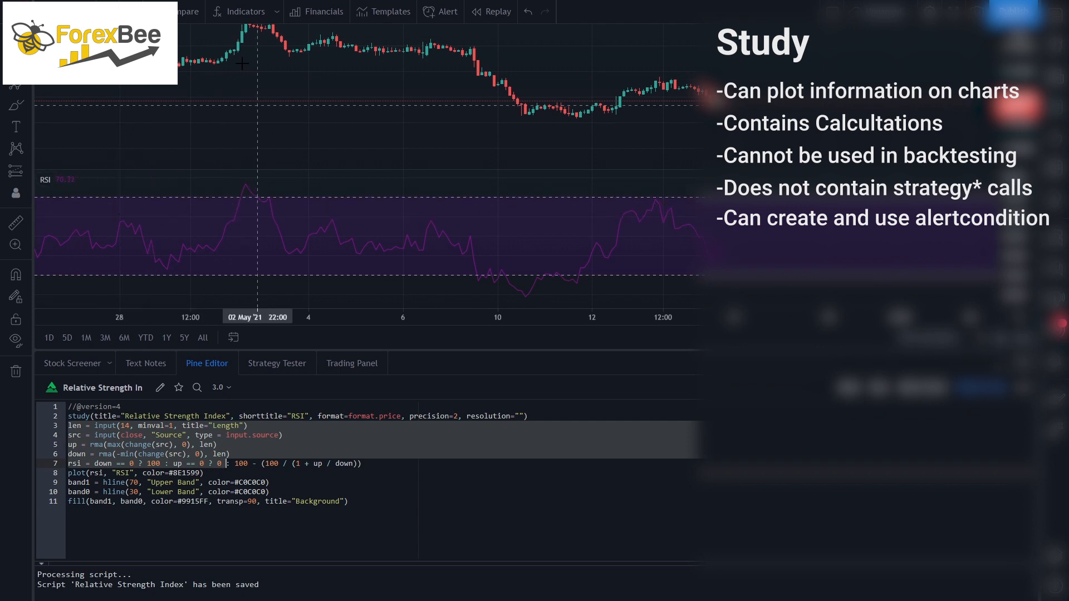
{"action": "left_click", "coordinate": [244, 12]}
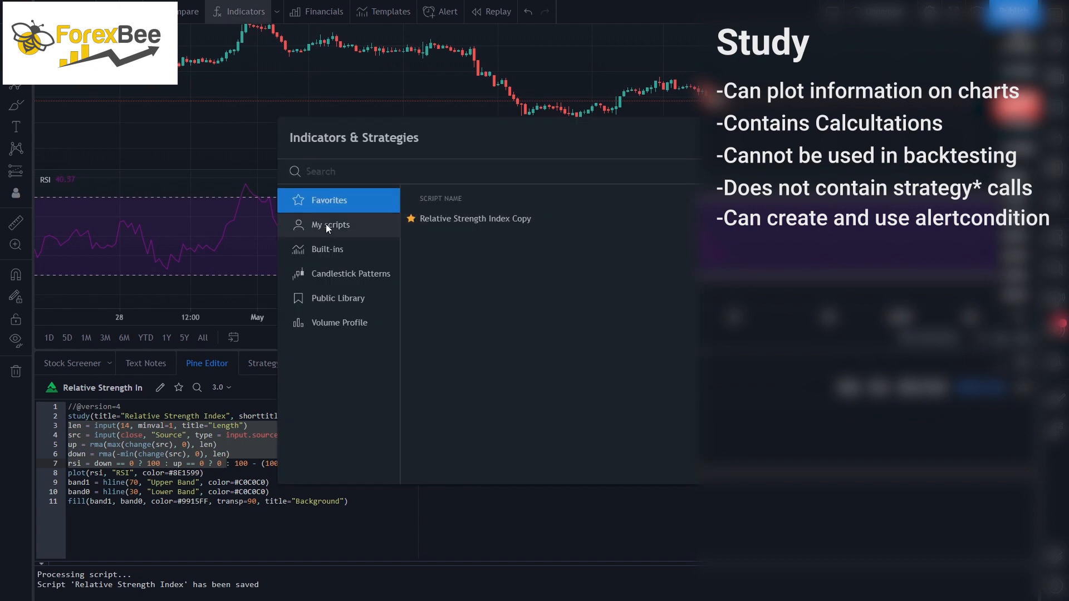
{"action": "left_click", "coordinate": [327, 249]}
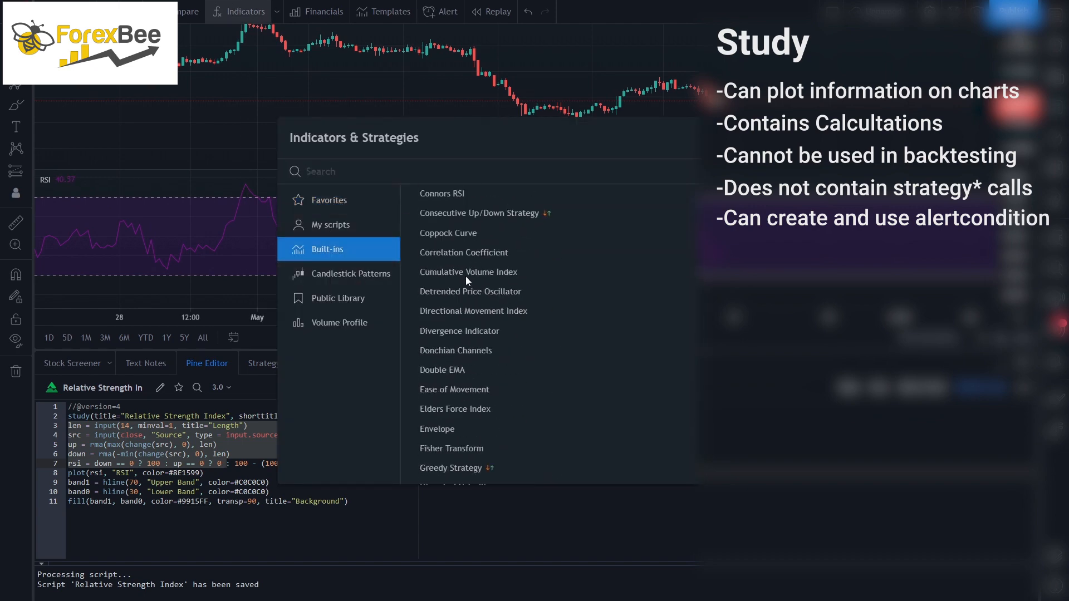
Scroll through the built-in scripts, noting strategy entries such as BarUpDn Strategy.
{"action": "scroll", "scroll_direction": "down", "scroll_amount": 3}
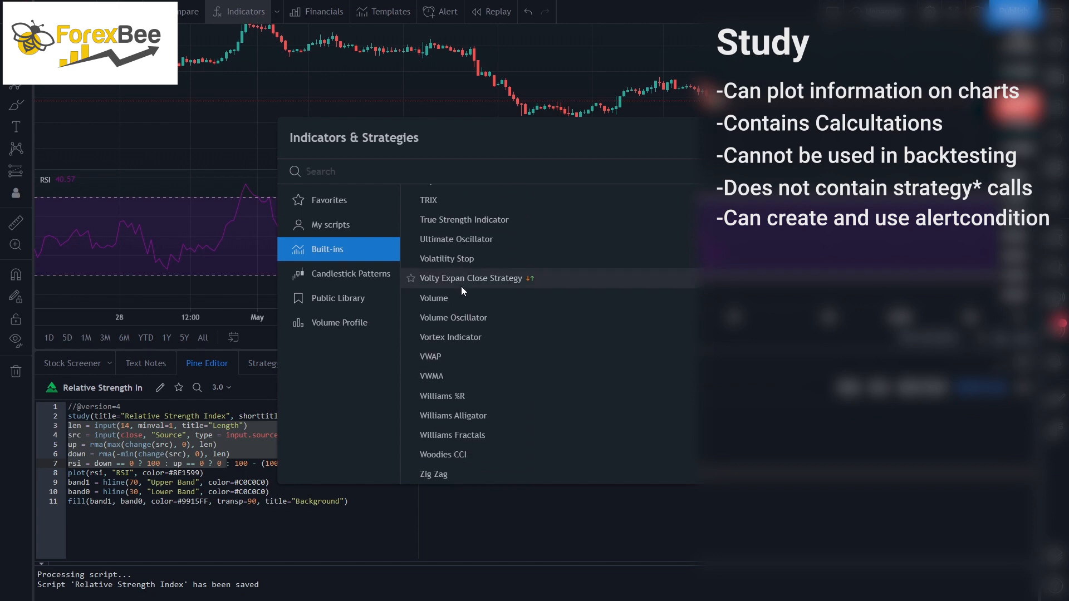
{"action": "scroll", "scroll_direction": "up", "scroll_amount": 3}
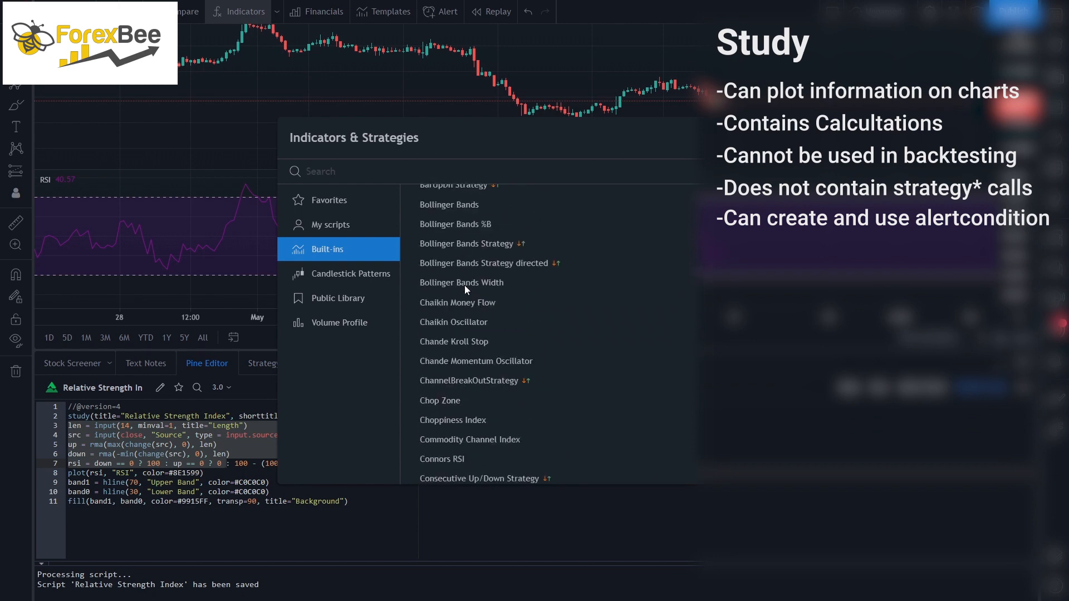
{"action": "scroll", "scroll_direction": "up", "scroll_amount": 3}
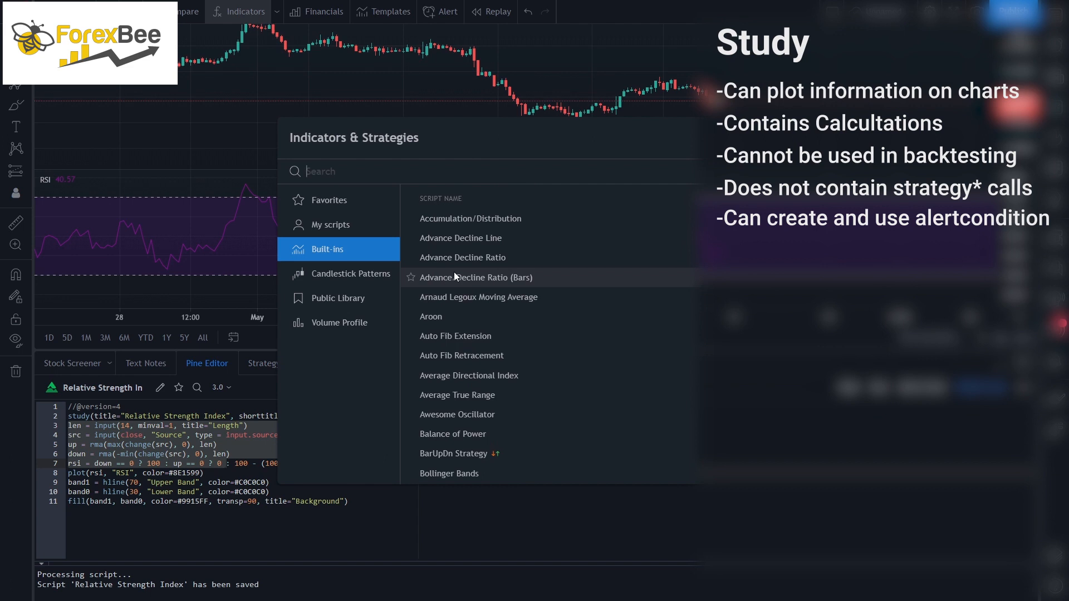
{"action": "scroll", "scroll_direction": "down", "scroll_amount": 3}
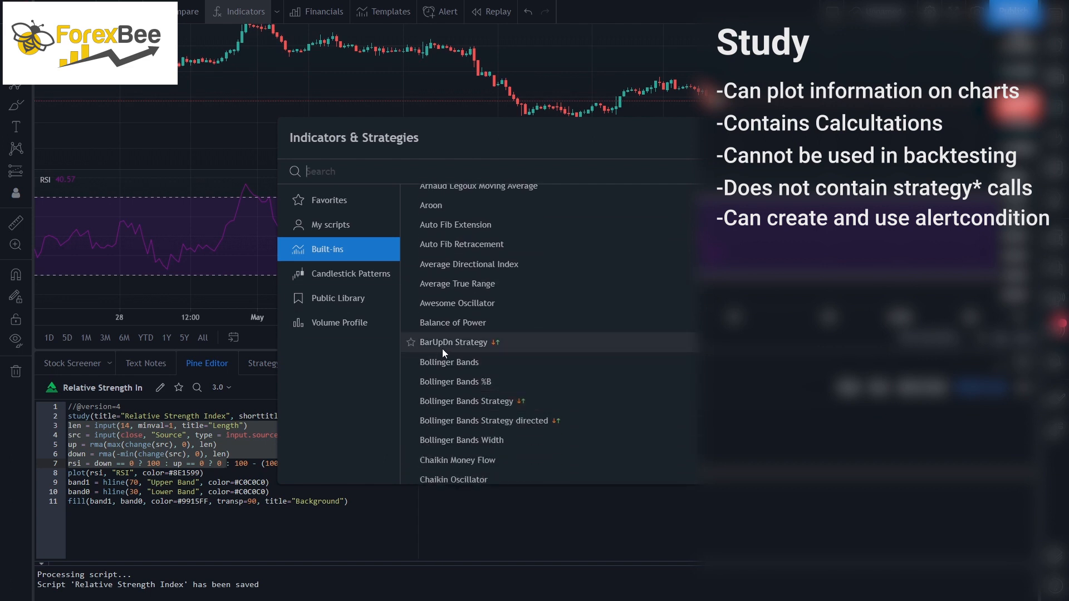
{"action": "mouse_move", "coordinate": [482, 340]}
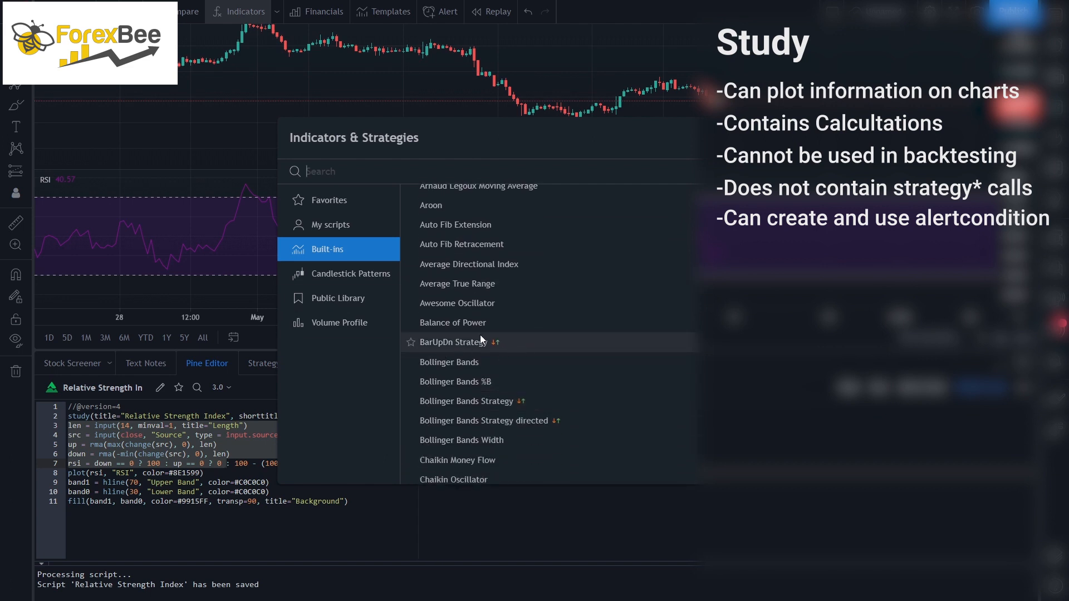
{"action": "mouse_move", "coordinate": [481, 342]}
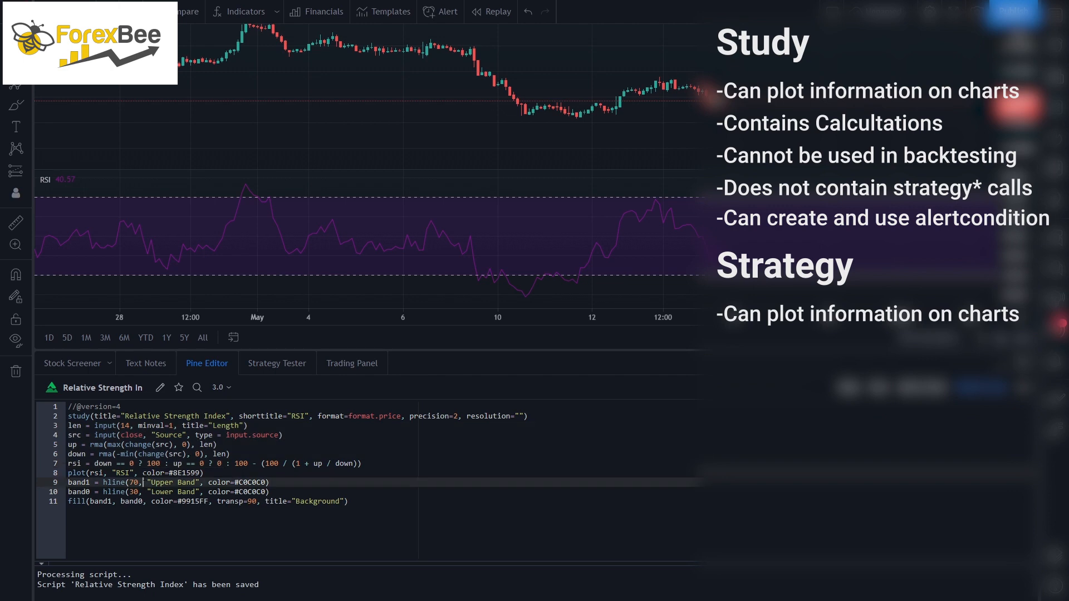
{"action": "mouse_move", "coordinate": [105, 435]}
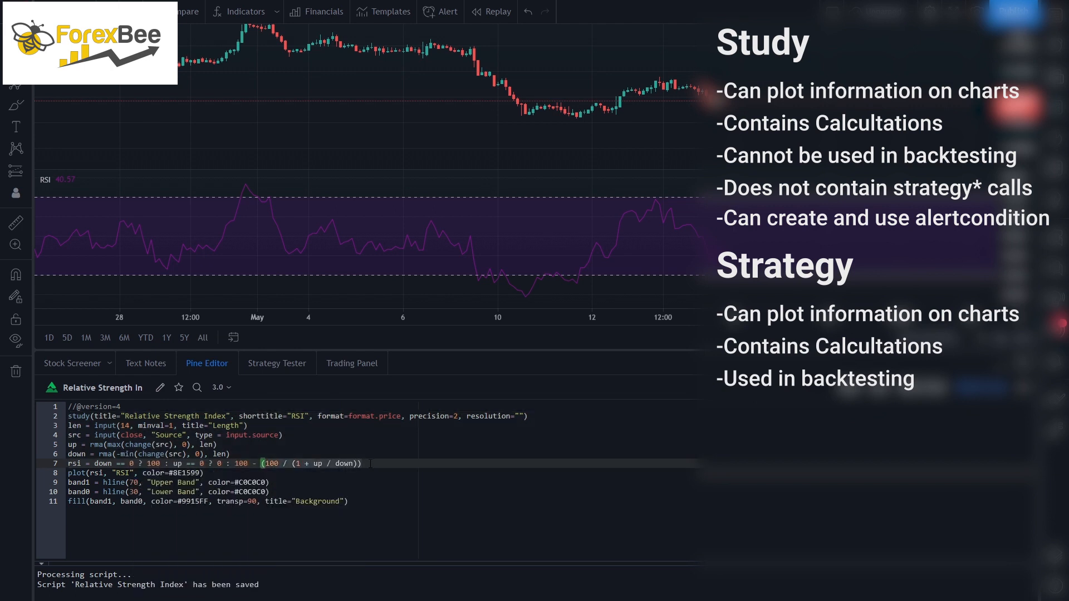
Return focus to line 7 of the RSI script in the Pine Editor.
{"action": "left_click", "coordinate": [366, 464]}
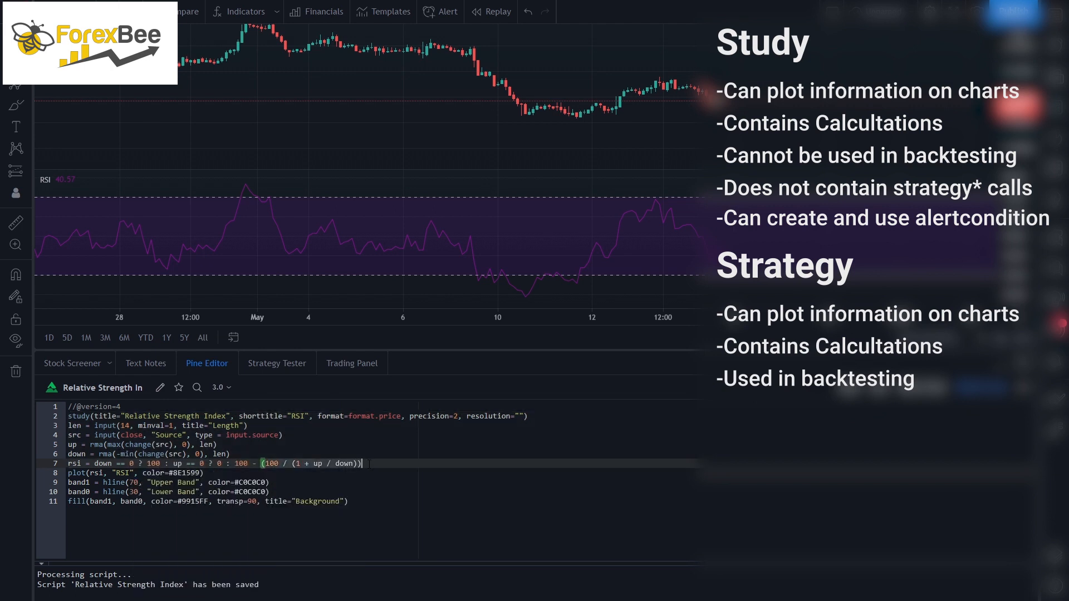